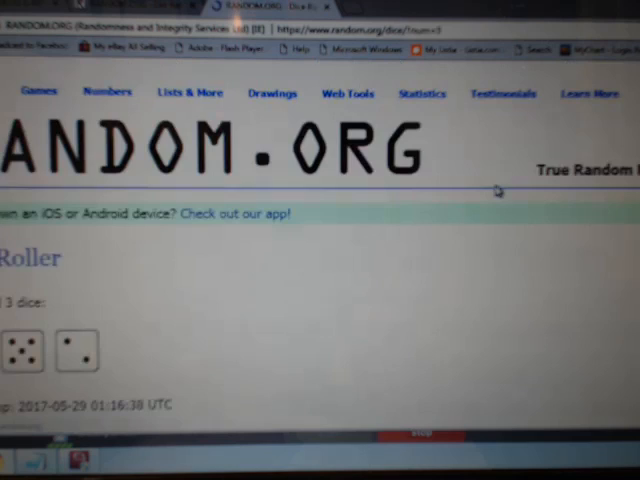
Scroll to the group's card post and enter the comment 'RAN' about the randomizing
scroll(down, 3)
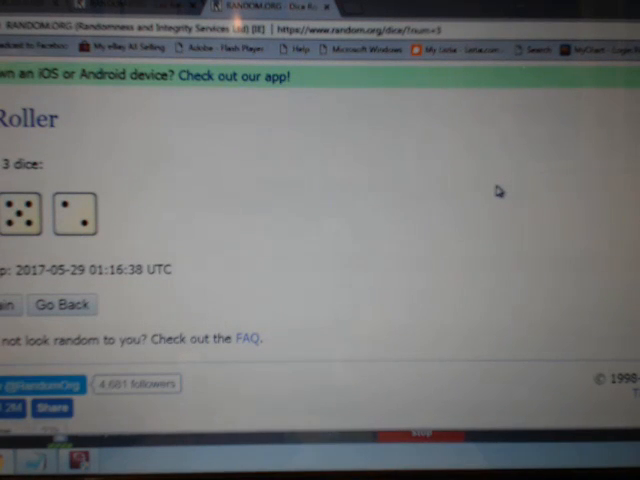
mouse_move(487, 197)
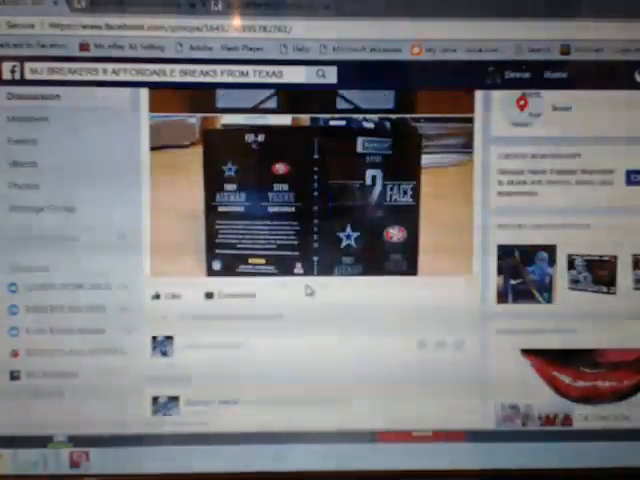
scroll(down, 3)
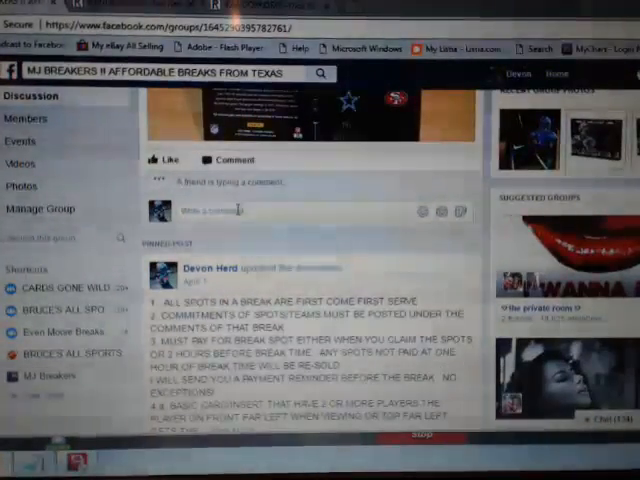
text(RANDOMIN)
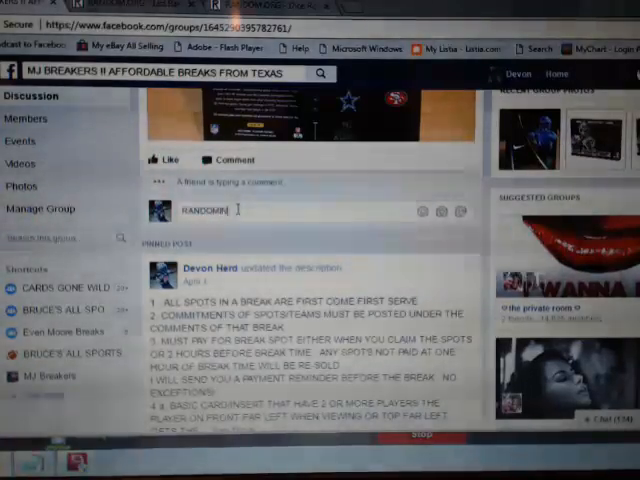
key(enter)
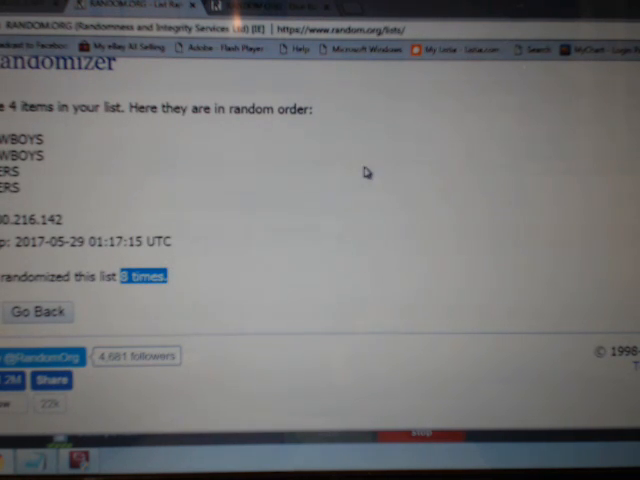
mouse_move(378, 157)
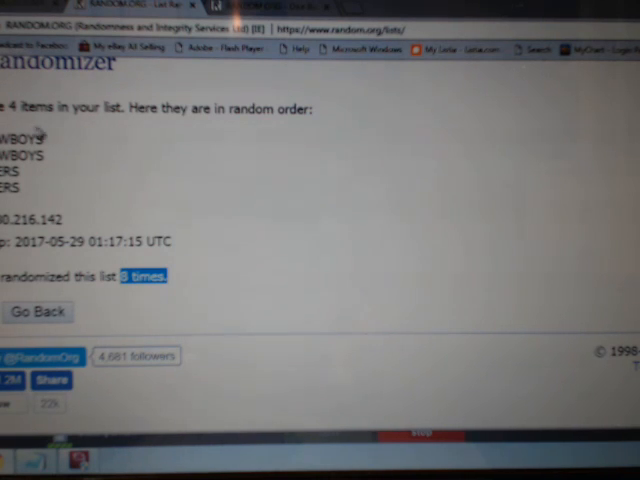
mouse_move(410, 221)
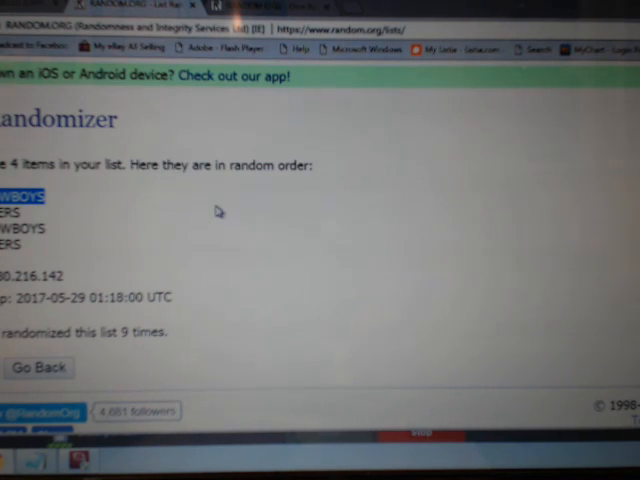
mouse_move(275, 105)
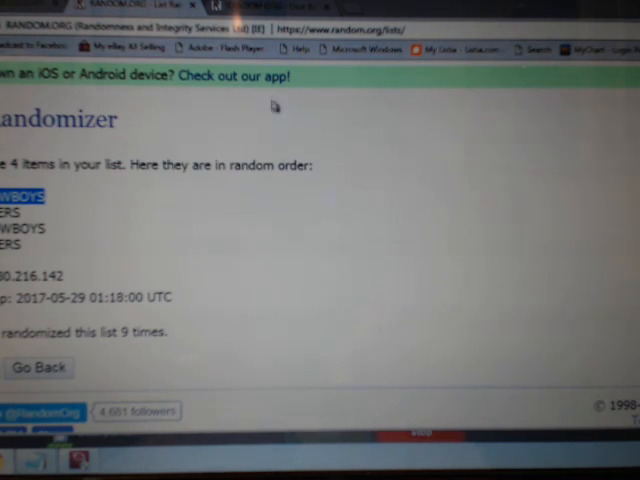
mouse_move(332, 103)
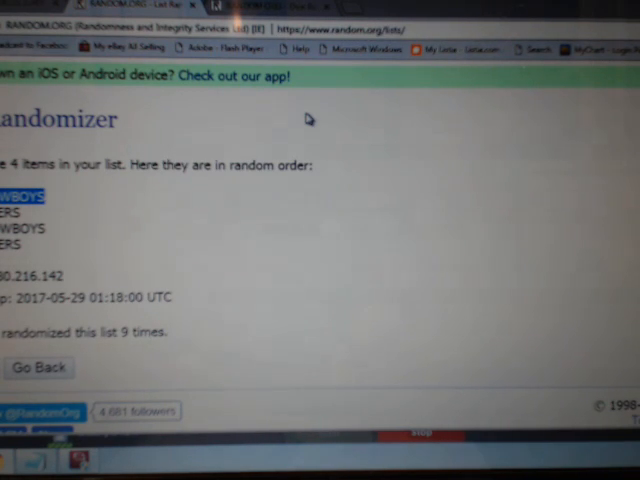
mouse_move(372, 392)
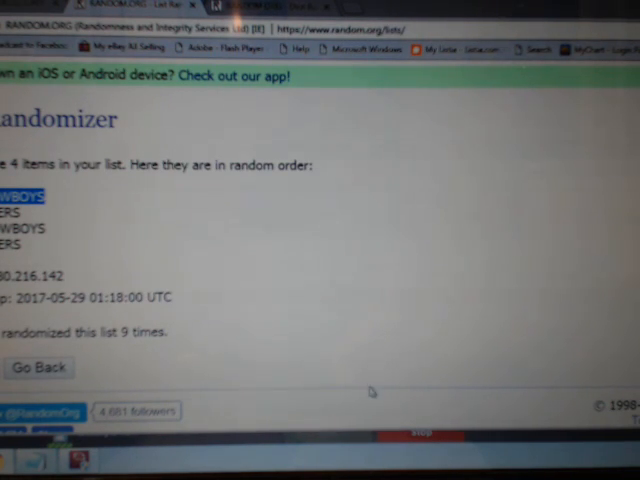